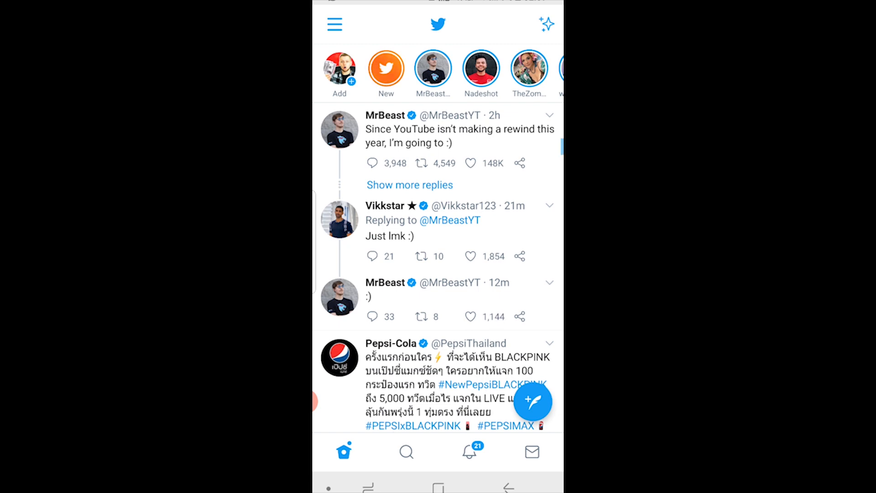
Step: Start a new Fleet from the Fleets bar and choose Gallery for its photo
scroll(down, 3)
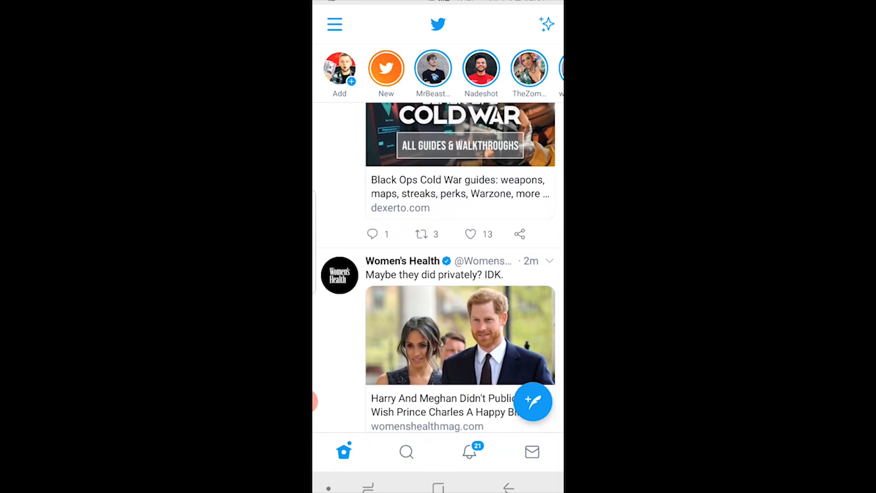
click(533, 401)
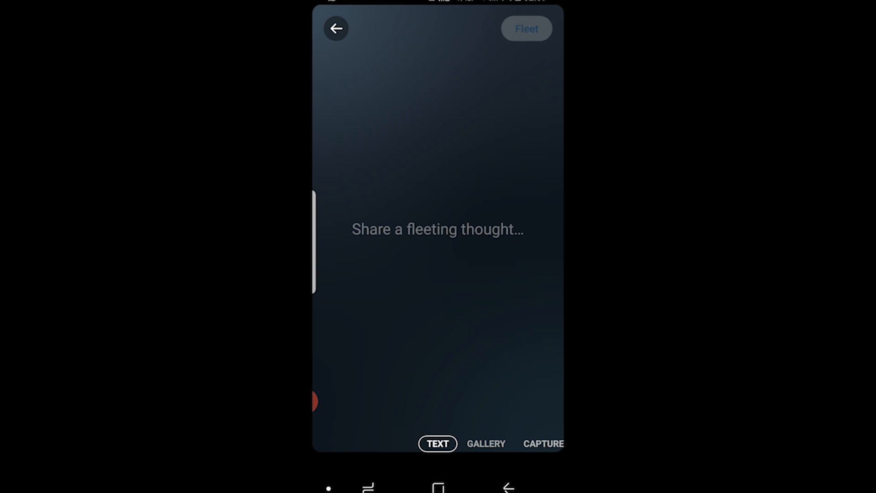
click(485, 443)
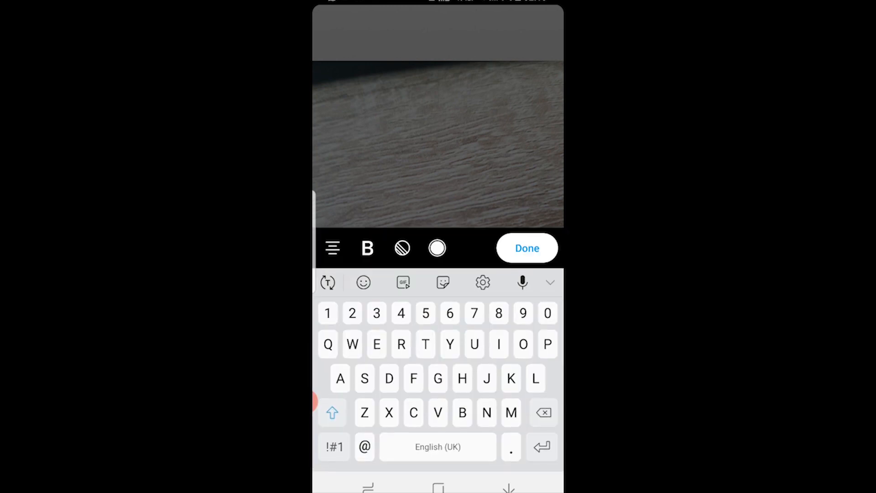
Step: Add the caption 'Hdhsh' over the wood-grain photo, view colour options, and finish editing
text(Hdhsh)
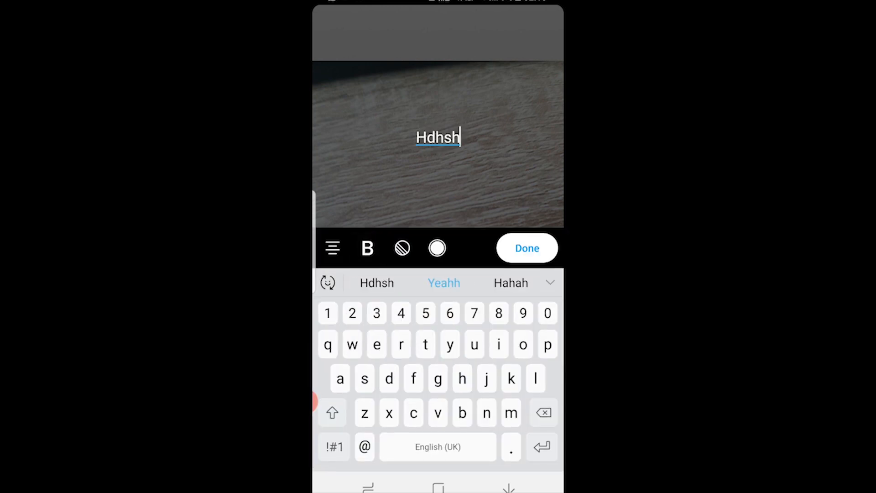
click(438, 248)
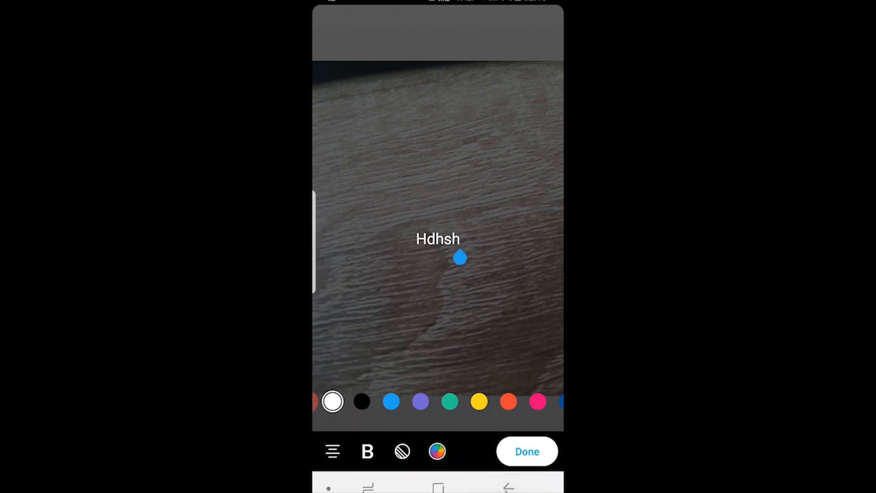
click(526, 451)
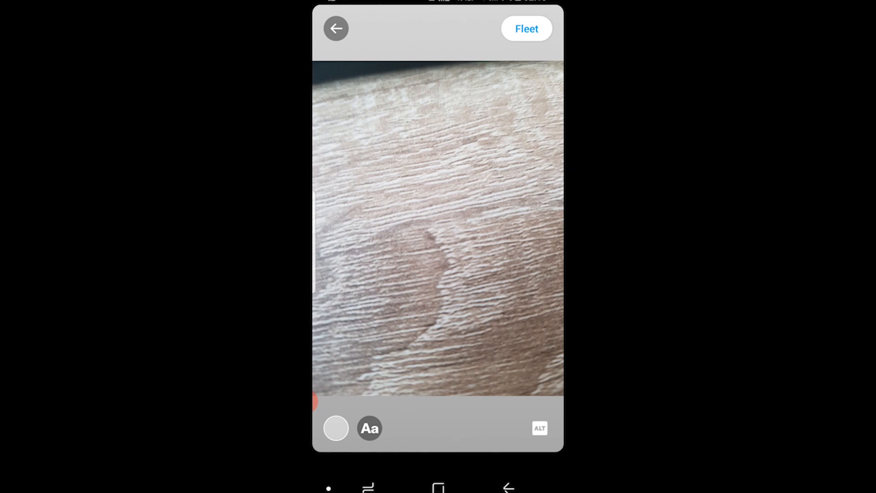
Step: Publish the captioned photo Fleet to the home feed
click(525, 28)
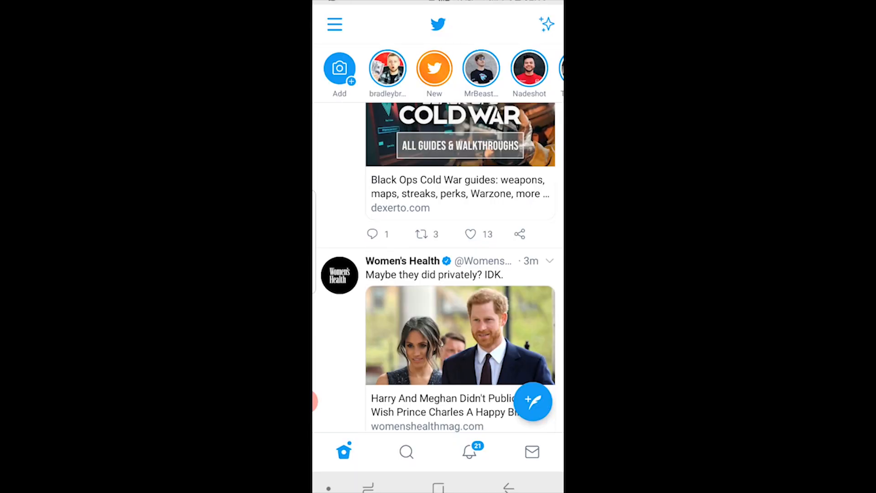
Step: Open your posted Fleet and show its Tweet this and Delete Fleet options
click(387, 70)
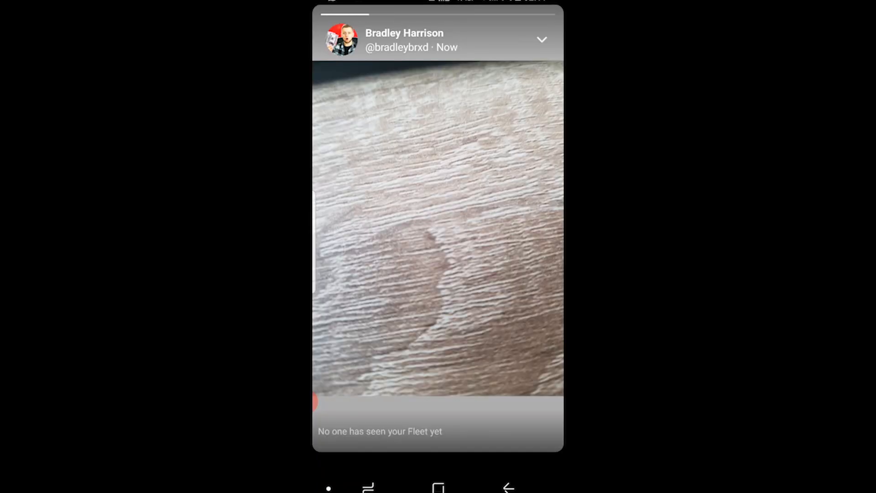
click(541, 39)
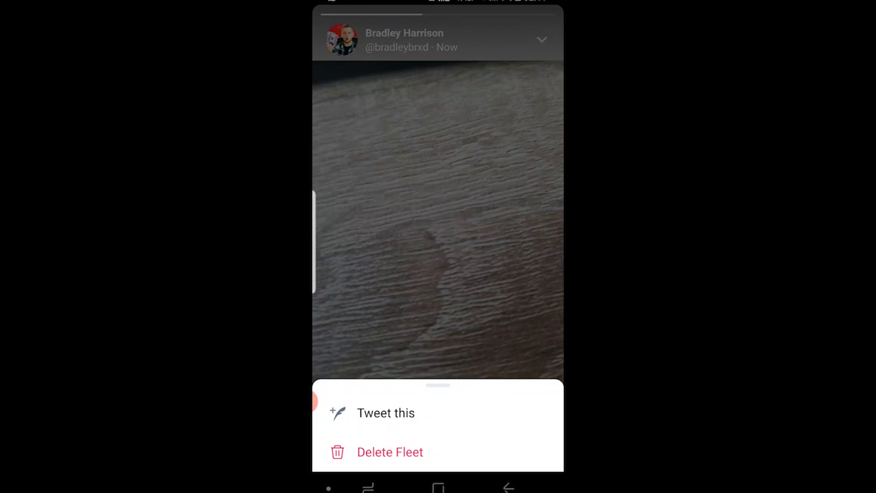